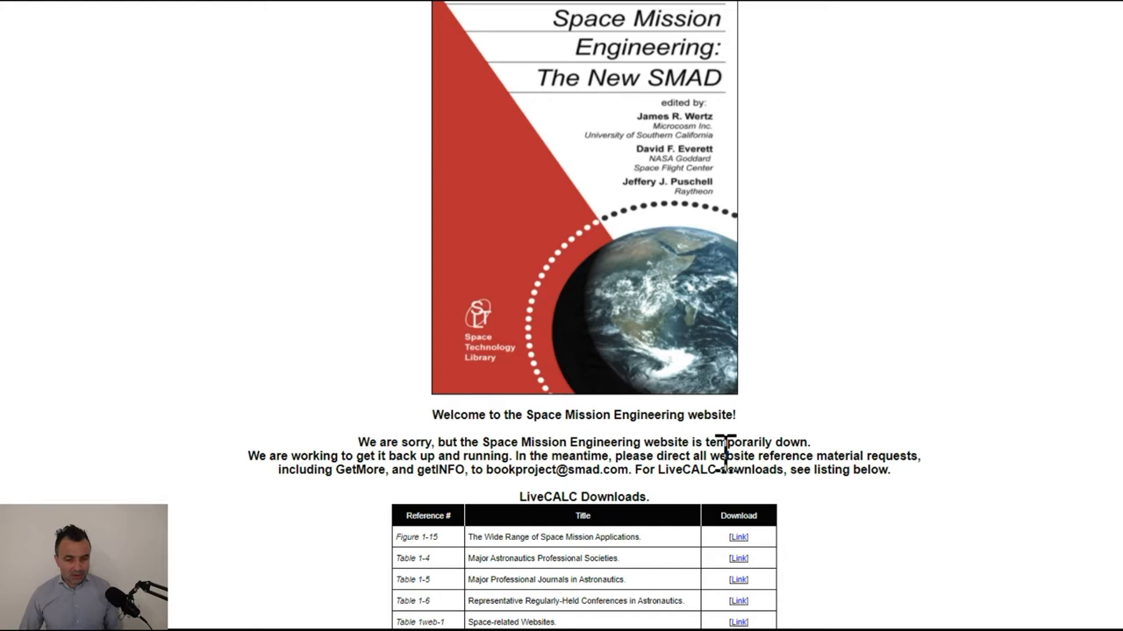
pyautogui.moveTo(636, 79)
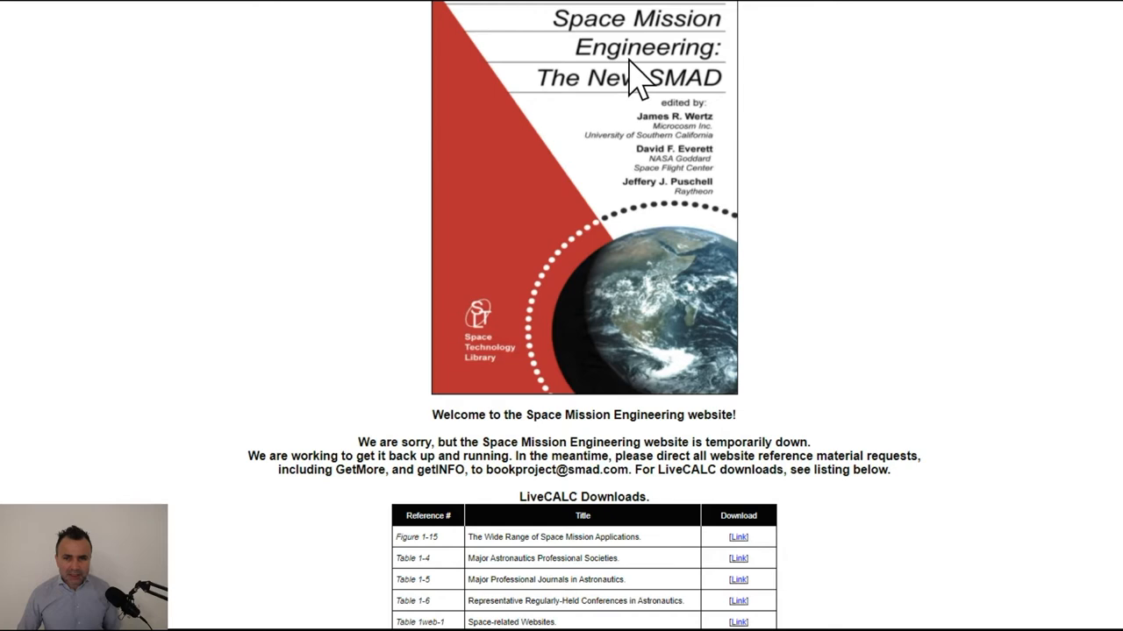
pyautogui.moveTo(562, 394)
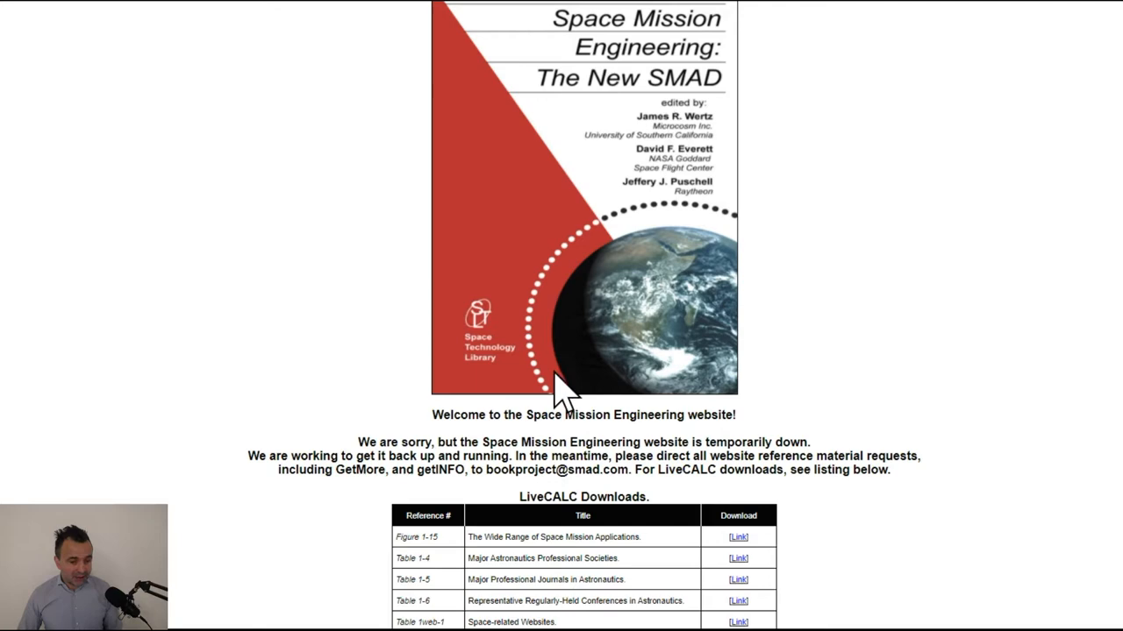
# Step: Scroll the LiveCALC downloads table to the Table 11-28 Mission Operations Cost Prediction Model row
pyautogui.scroll(-3)
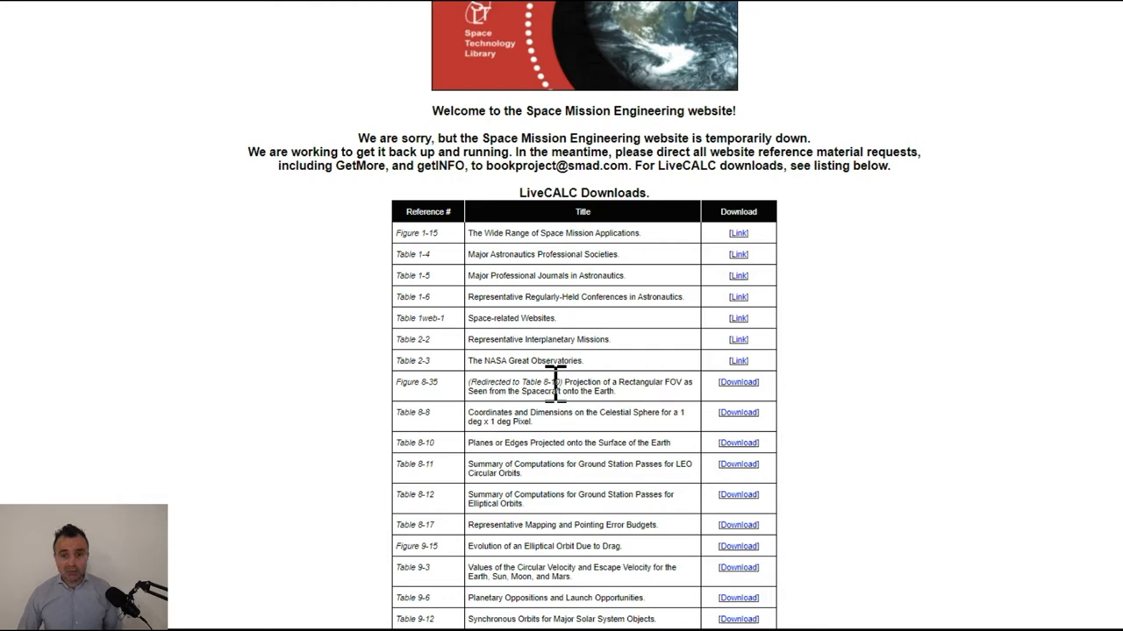
pyautogui.scroll(3)
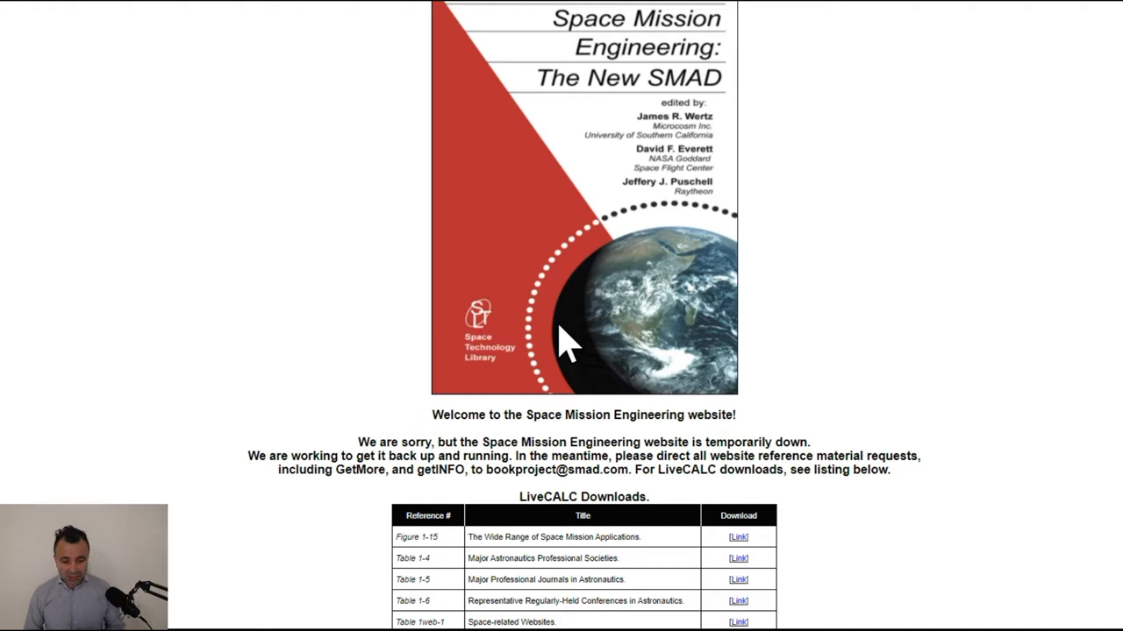
pyautogui.moveTo(574, 312)
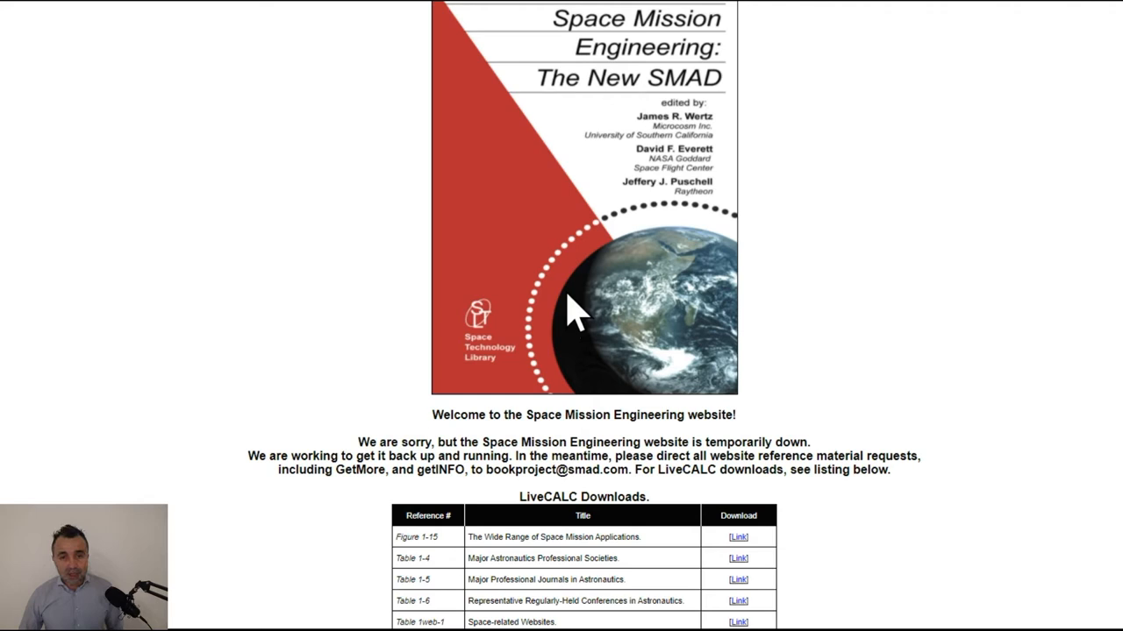
pyautogui.moveTo(561, 350)
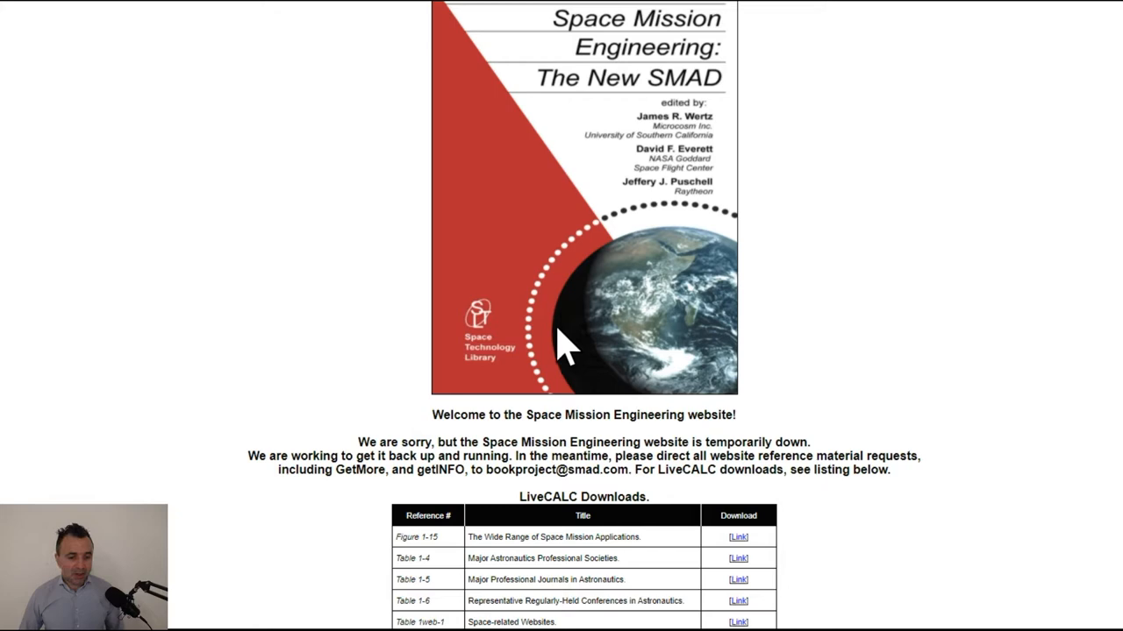
pyautogui.scroll(-3)
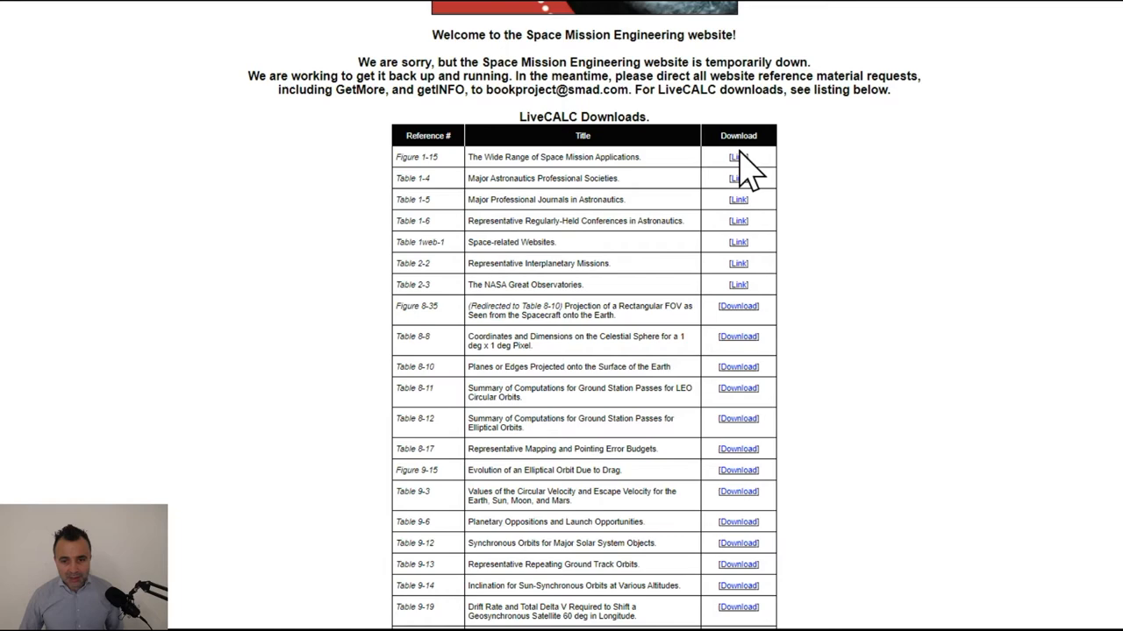
pyautogui.scroll(-3)
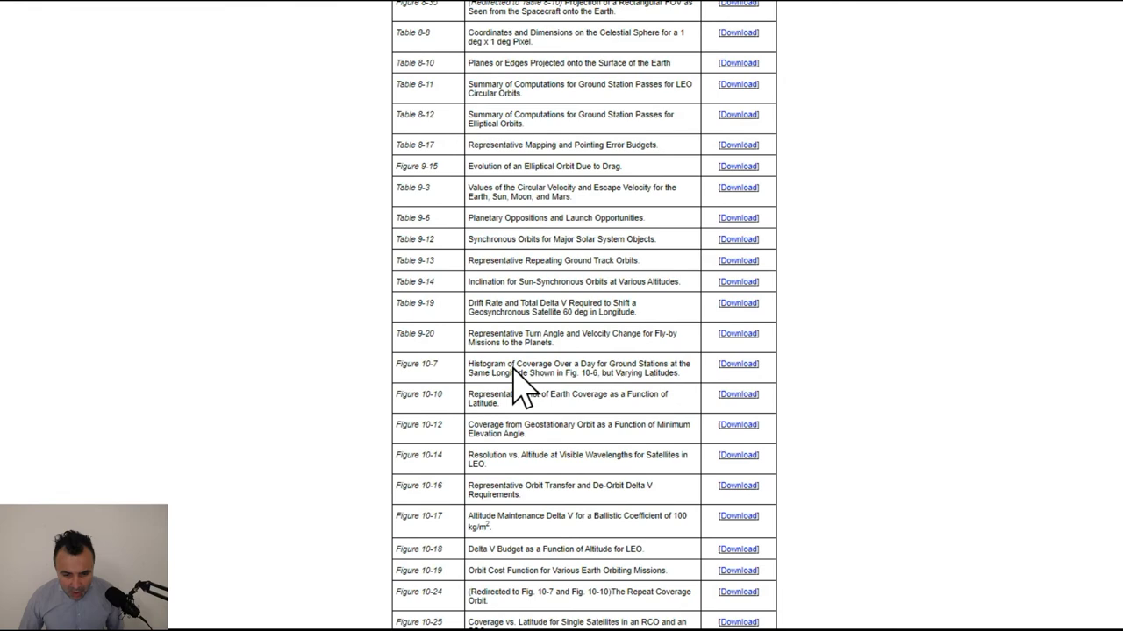
pyautogui.scroll(-3)
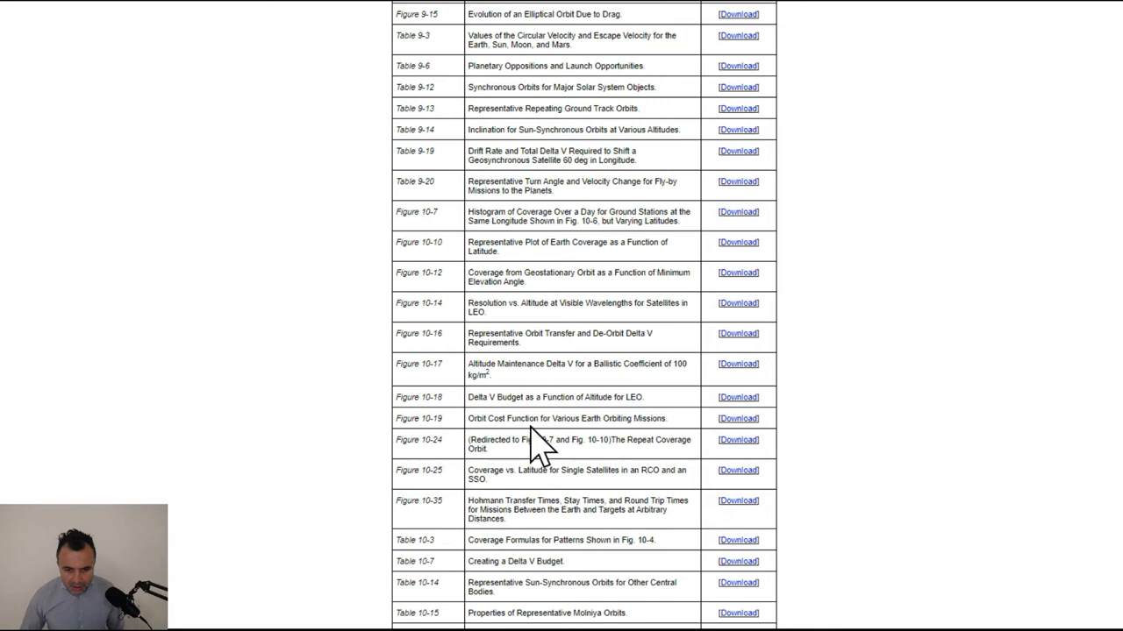
pyautogui.scroll(-3)
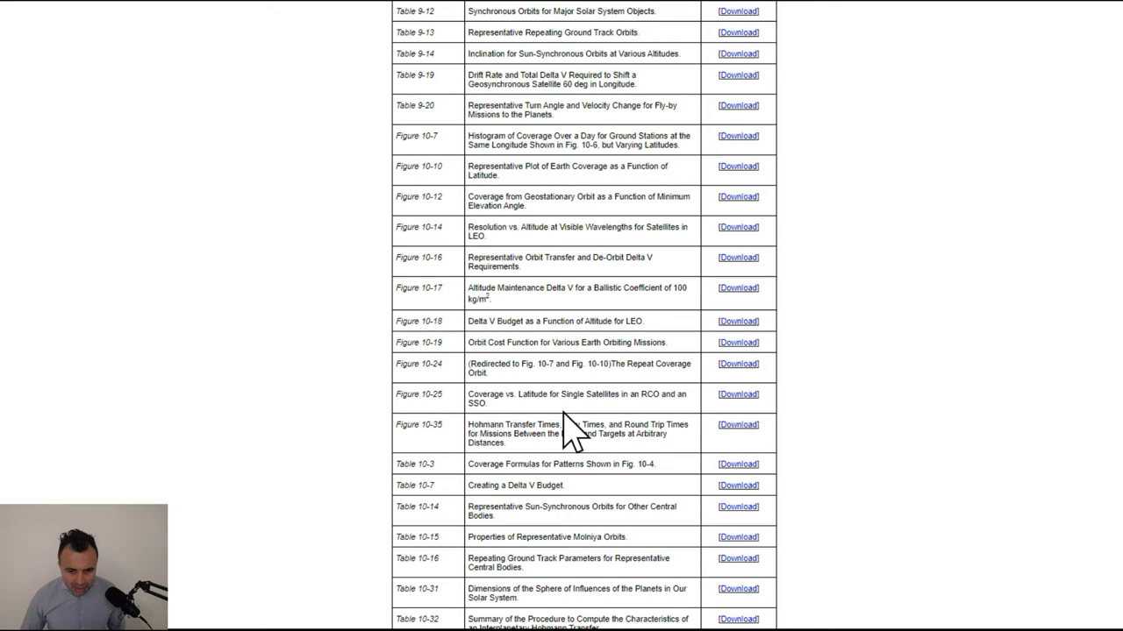
pyautogui.scroll(-3)
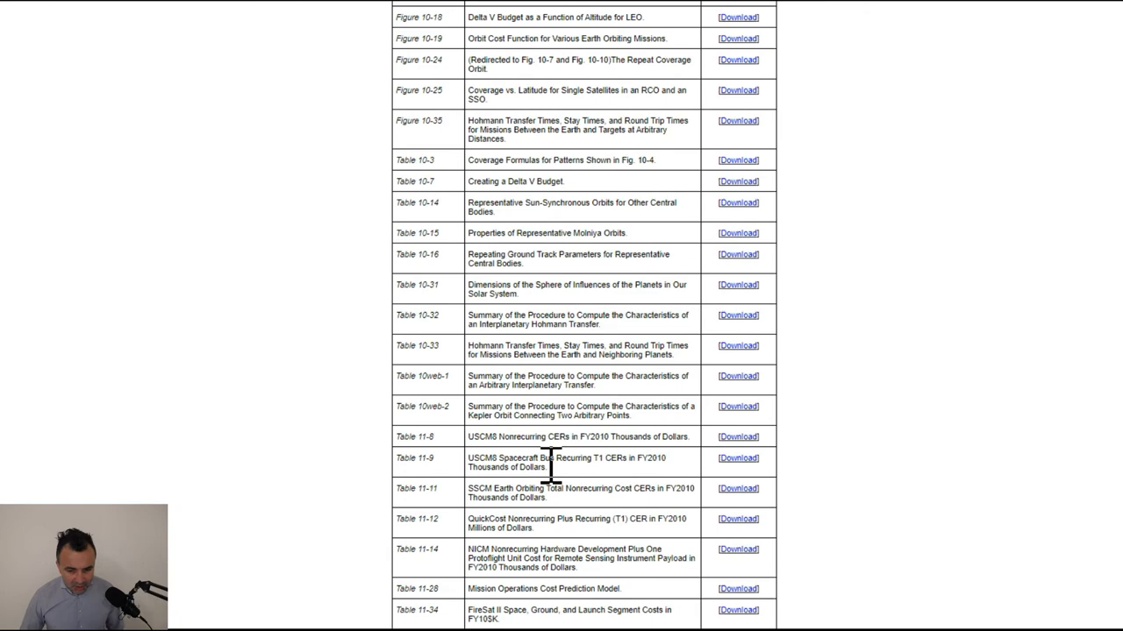
pyautogui.scroll(-3)
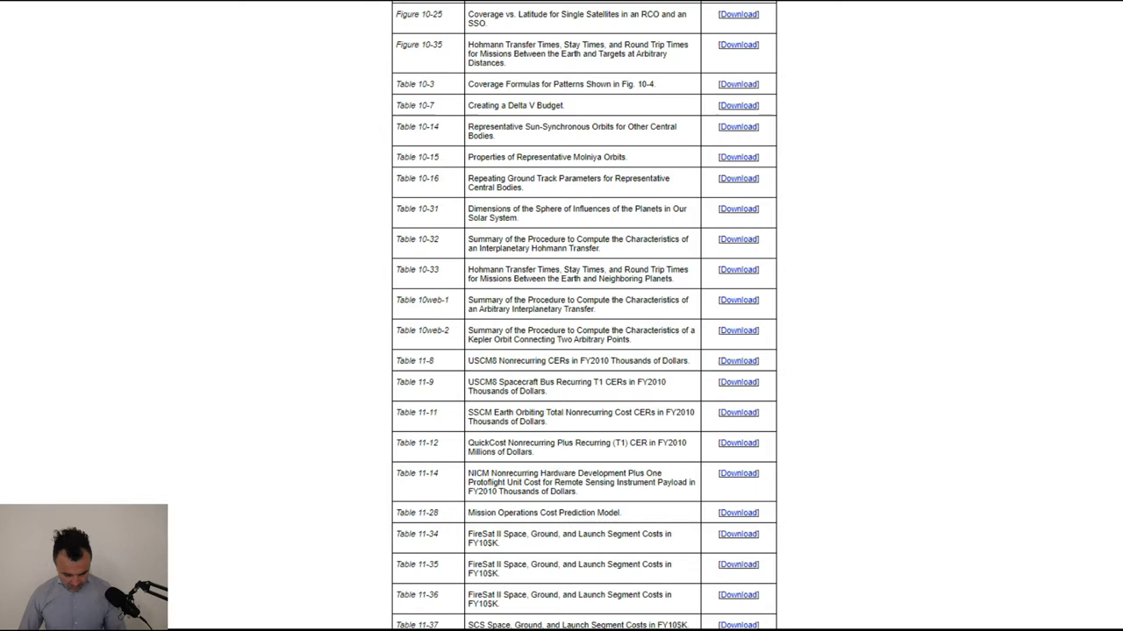
# Step: Scroll the Downloads folder to the two Table 11-28 Mission Operations Cost spreadsheets
pyautogui.scroll(-3)
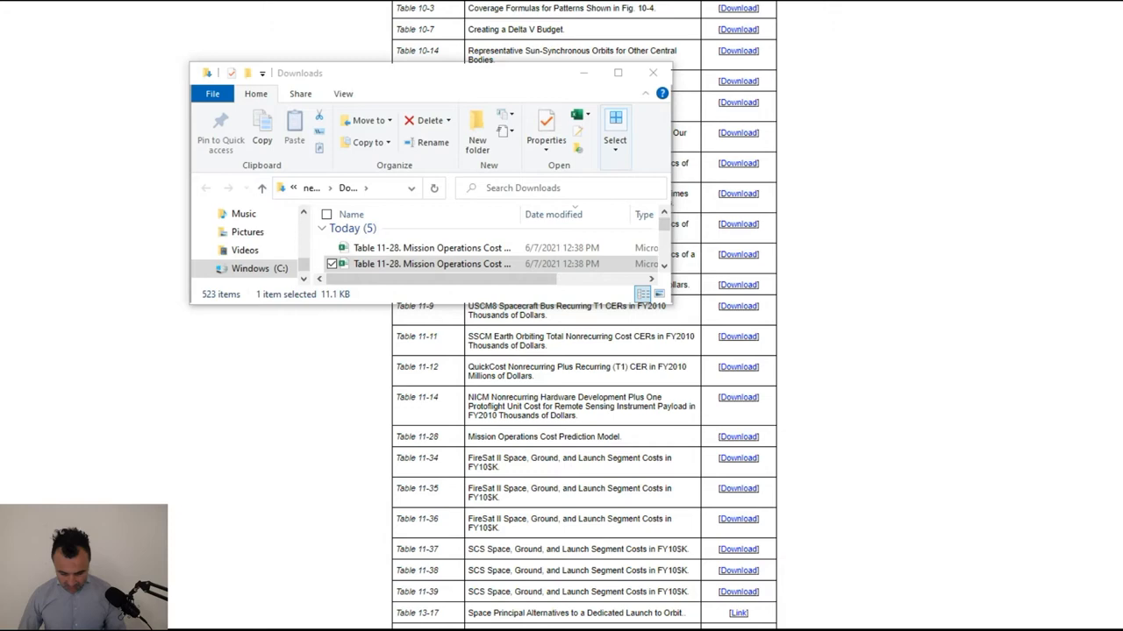
# Step: Open the Table 11-28 spreadsheet in Excel and inspect the version and contact header lines
pyautogui.doubleClick(430, 264)
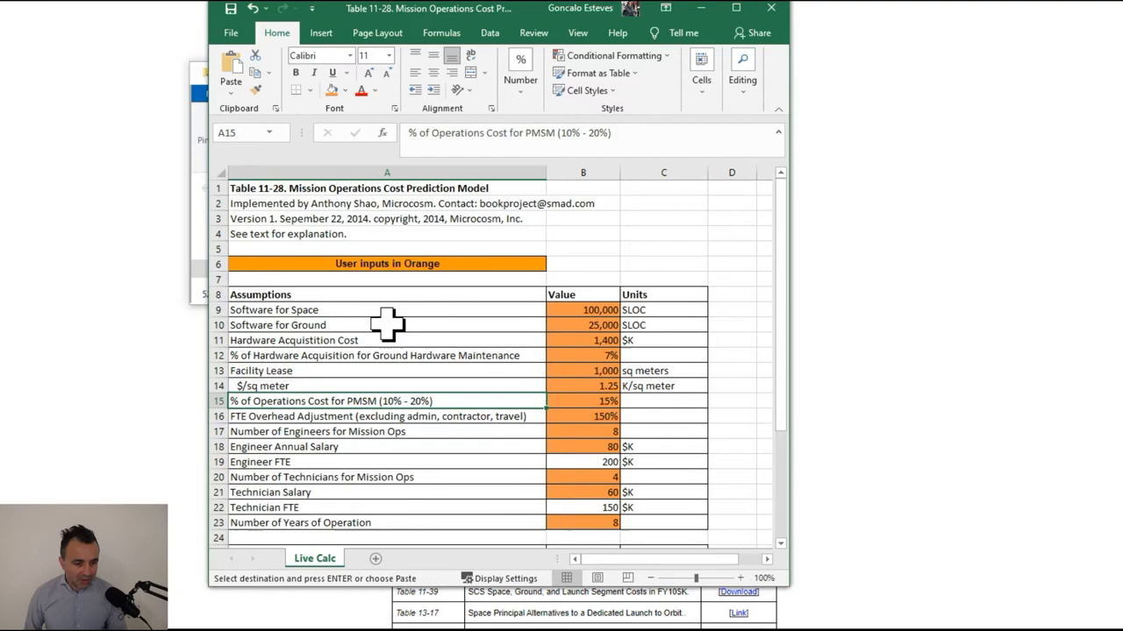
pyautogui.scroll(-3)
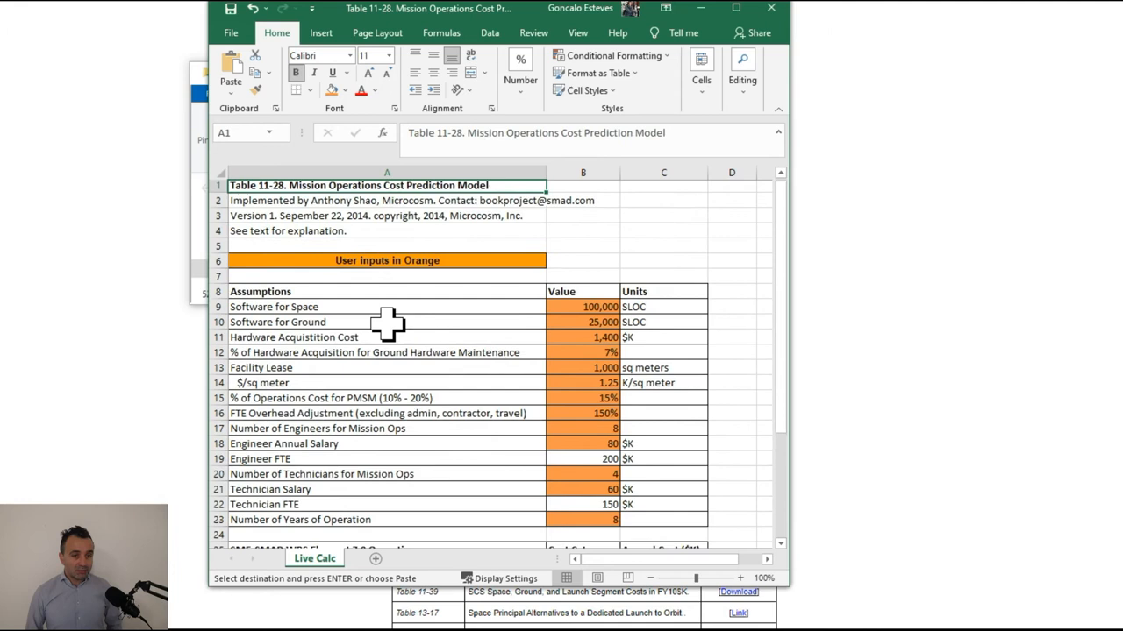
pyautogui.click(377, 218)
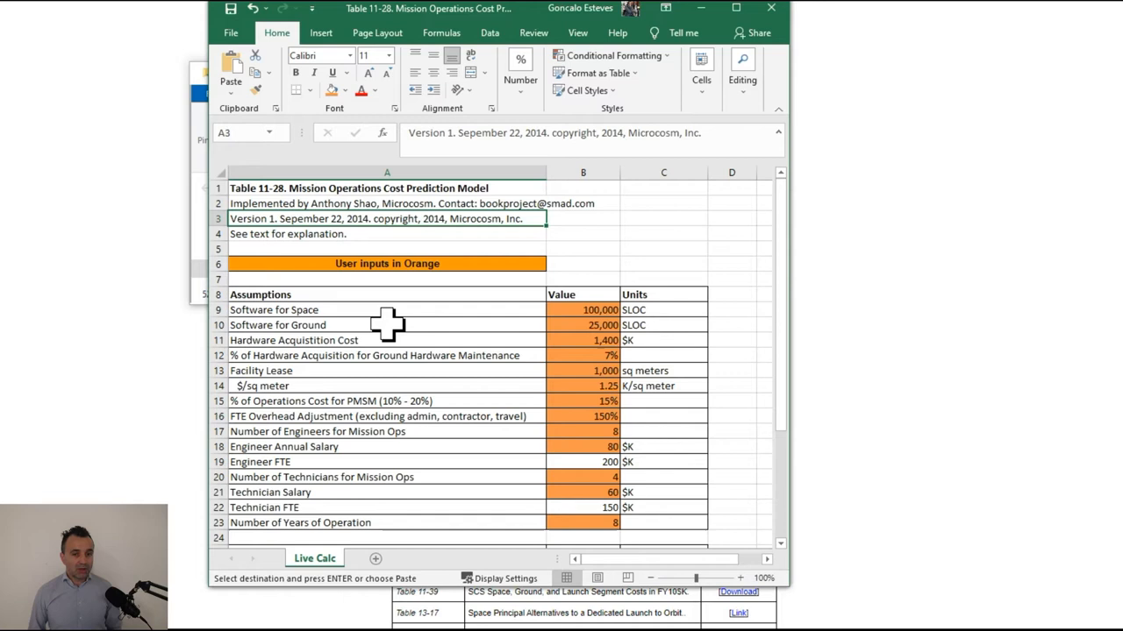
pyautogui.click(386, 203)
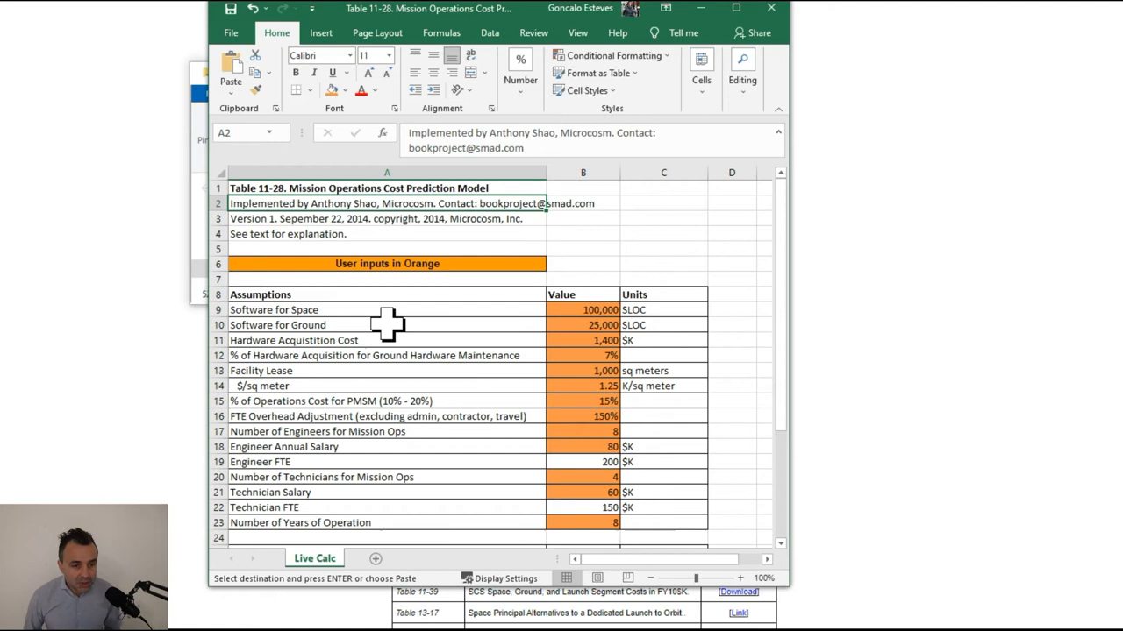